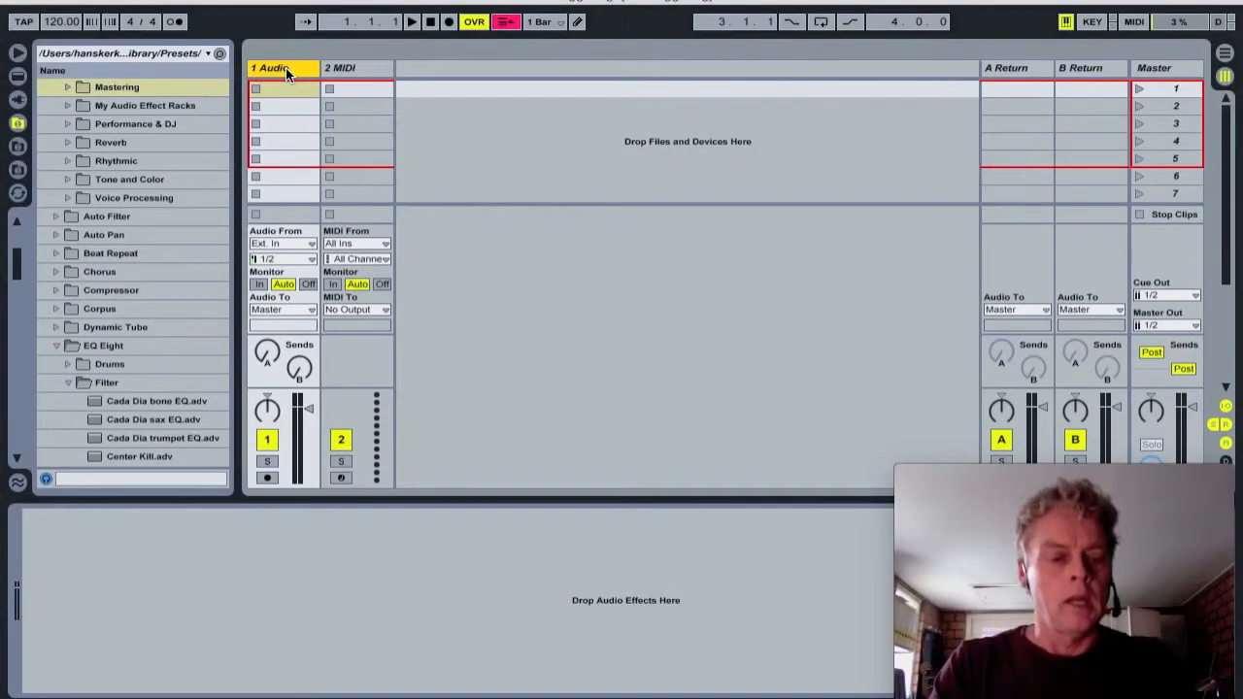
# Step: Rename the 1 Audio track to Trigger/Dry
pyautogui.doubleClick(274, 67)
pyautogui.write('Trigger/Dry')
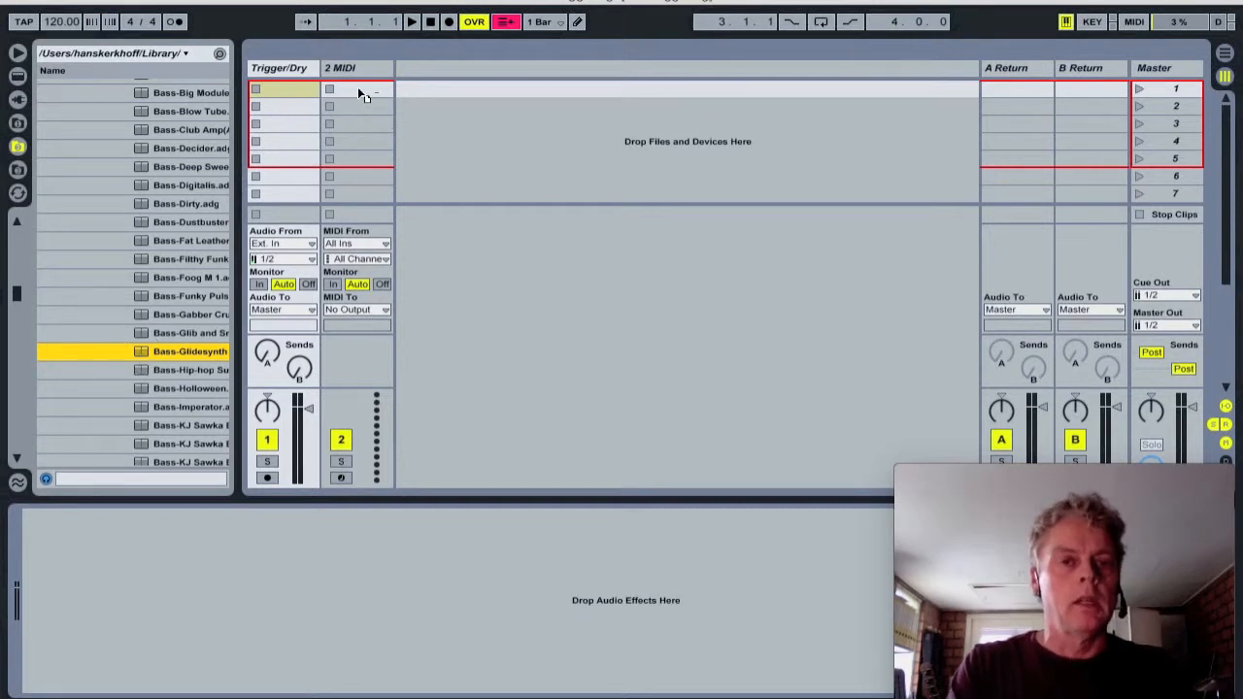
pyautogui.doubleClick(190, 350)
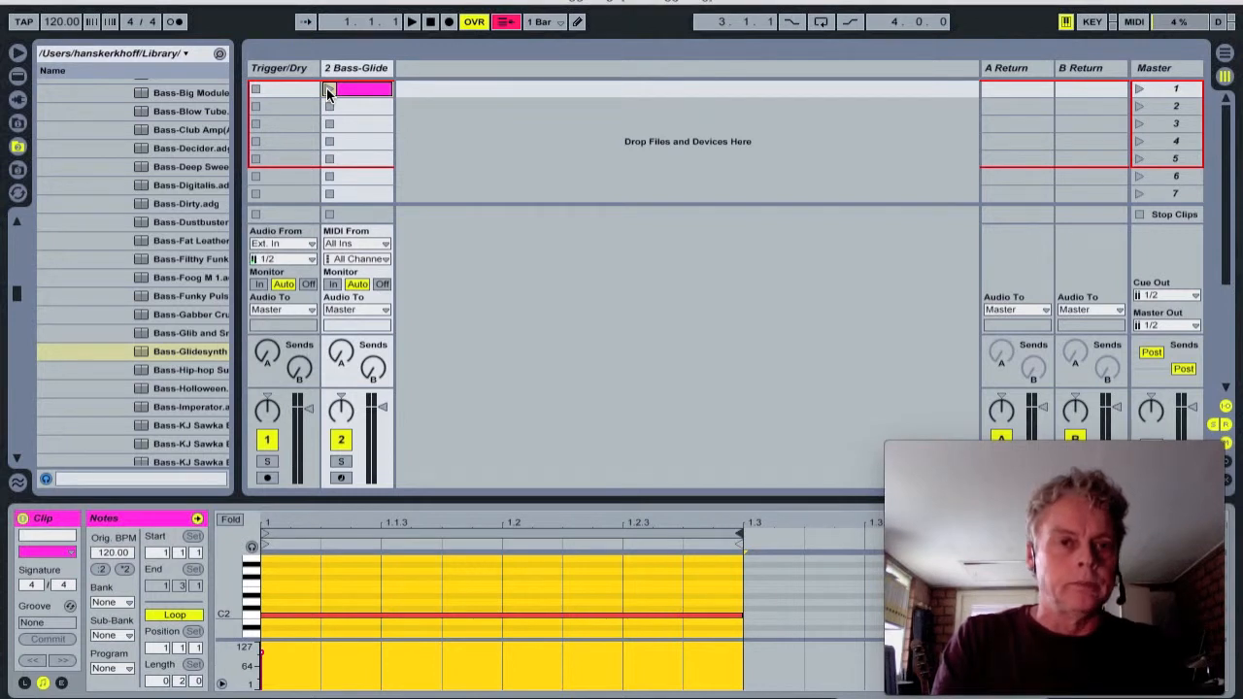
pyautogui.click(329, 89)
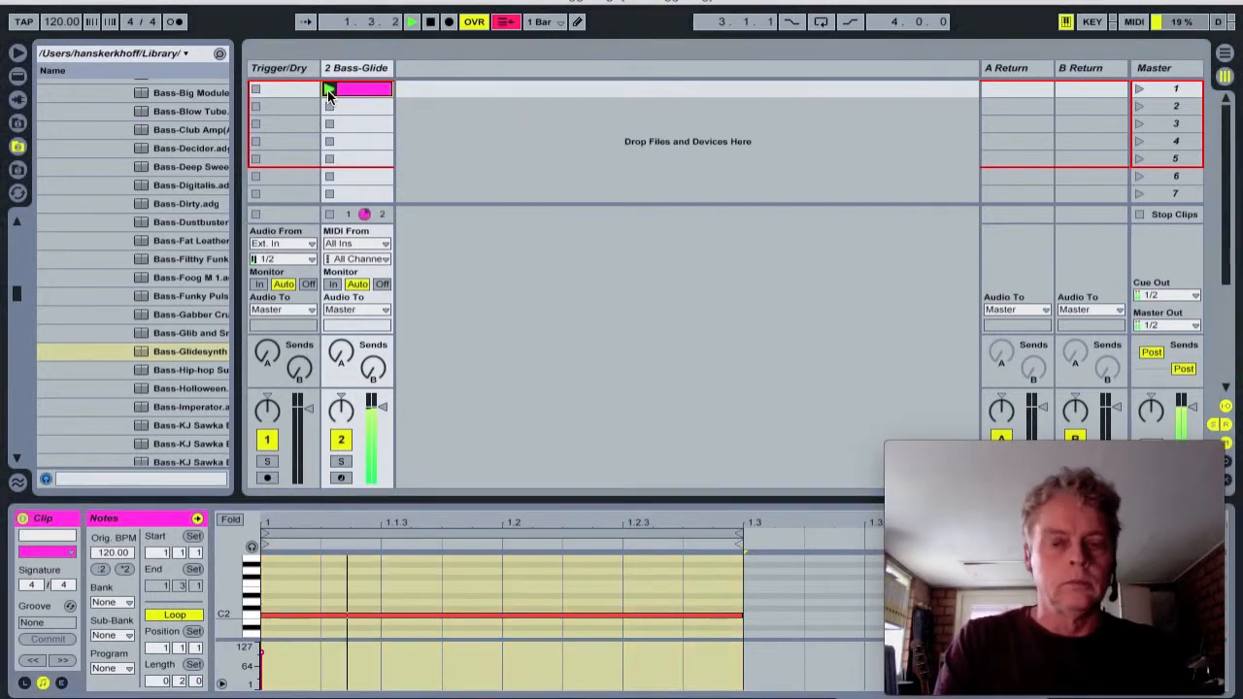
pyautogui.click(329, 89)
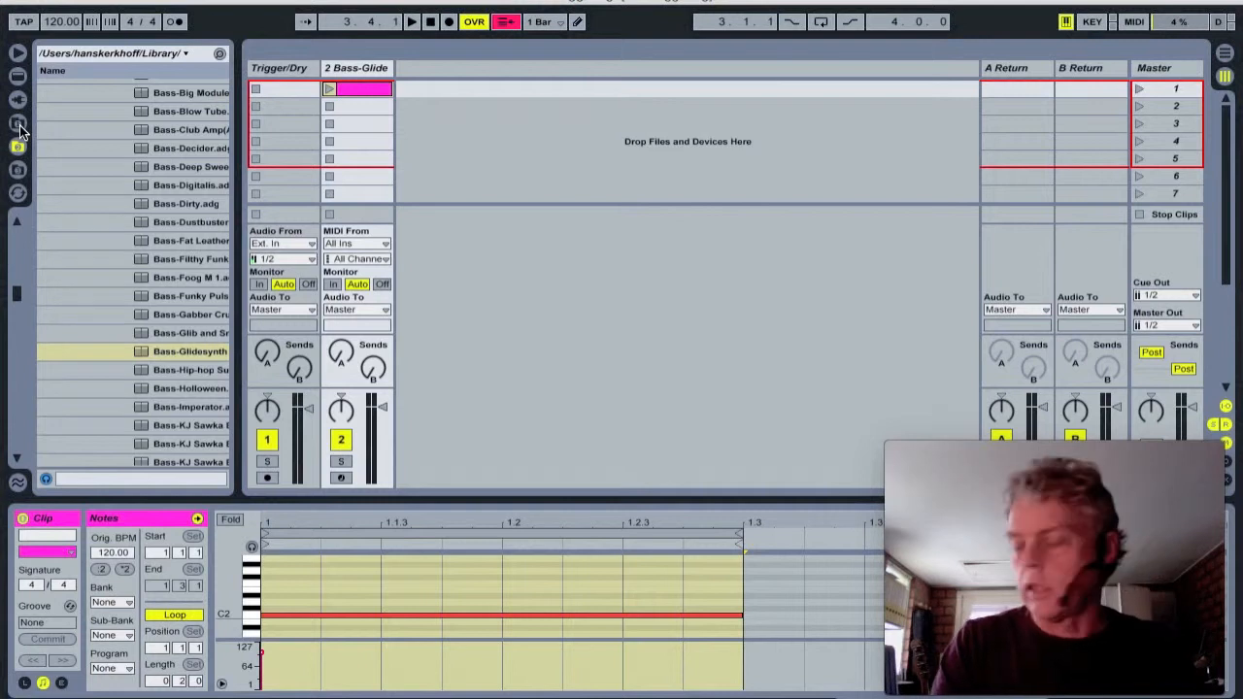
pyautogui.click(18, 123)
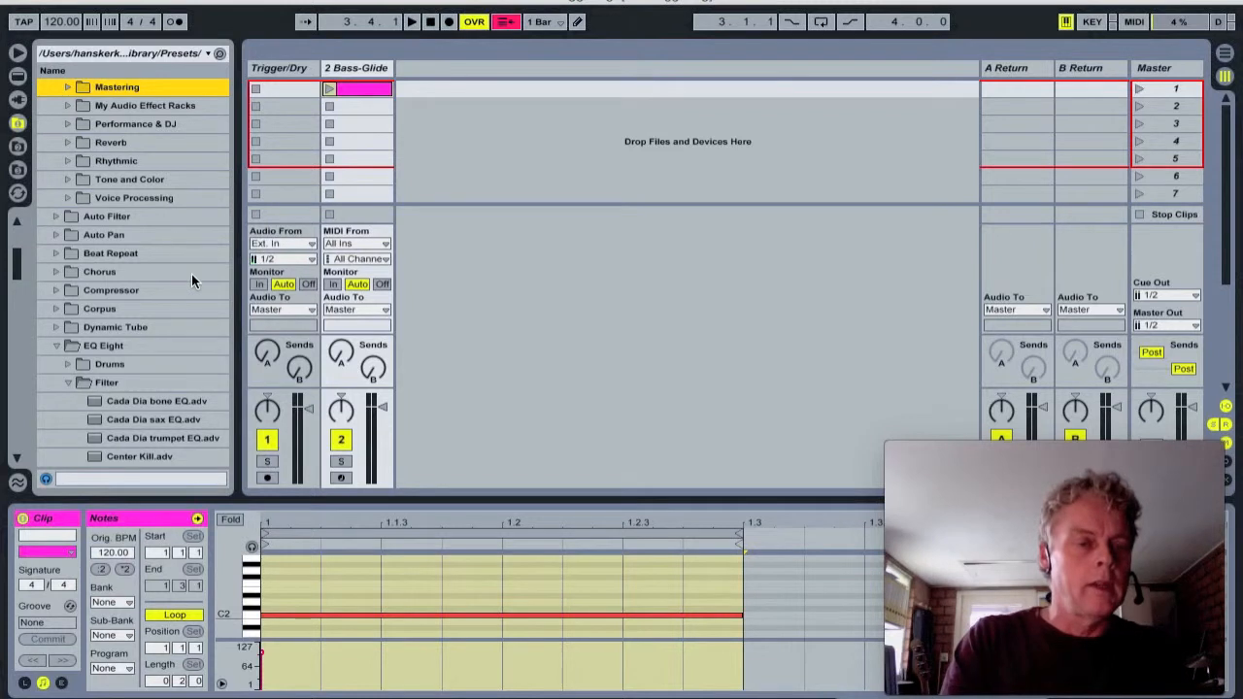
pyautogui.moveTo(117, 248)
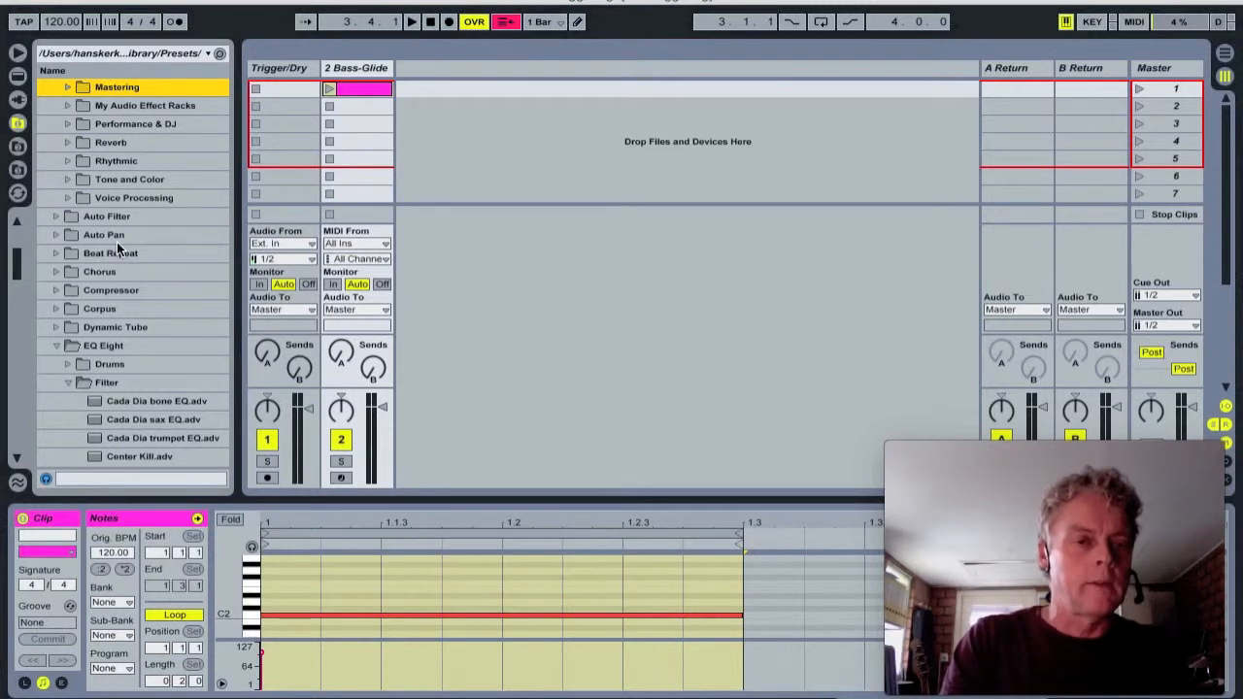
# Step: Scroll the Audio Effects browser down to the Gate folder's Gated Drums preset
pyautogui.scroll(-3)
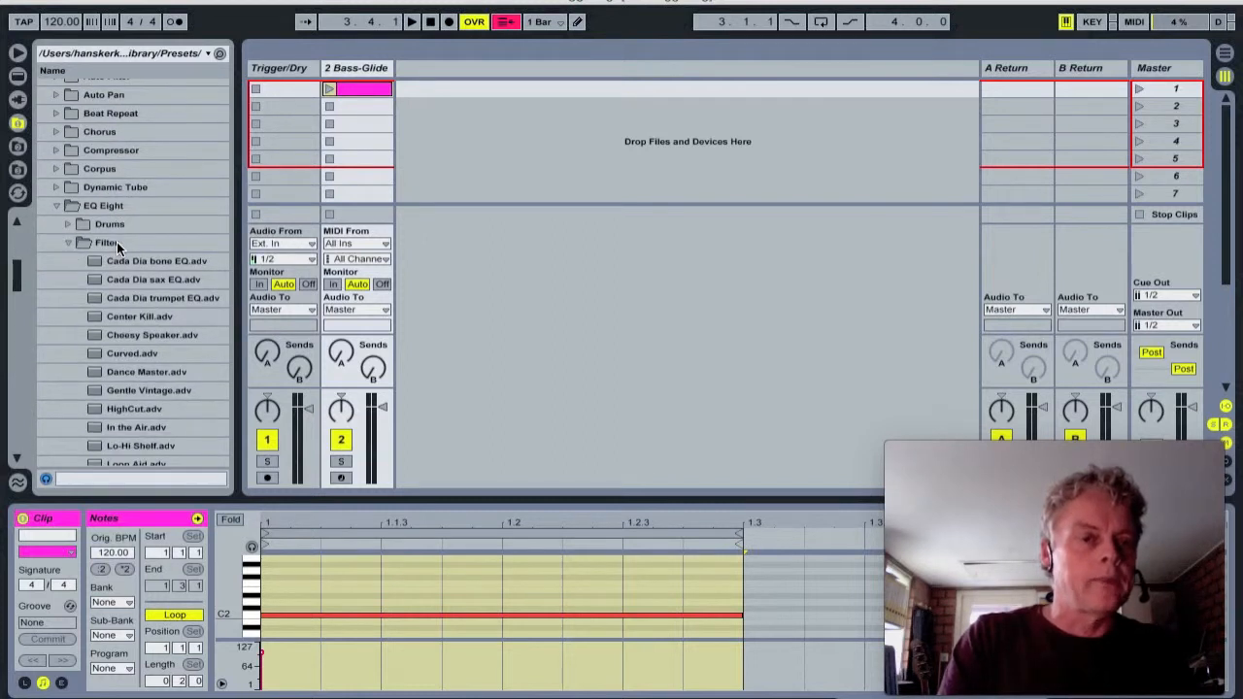
pyautogui.scroll(-3)
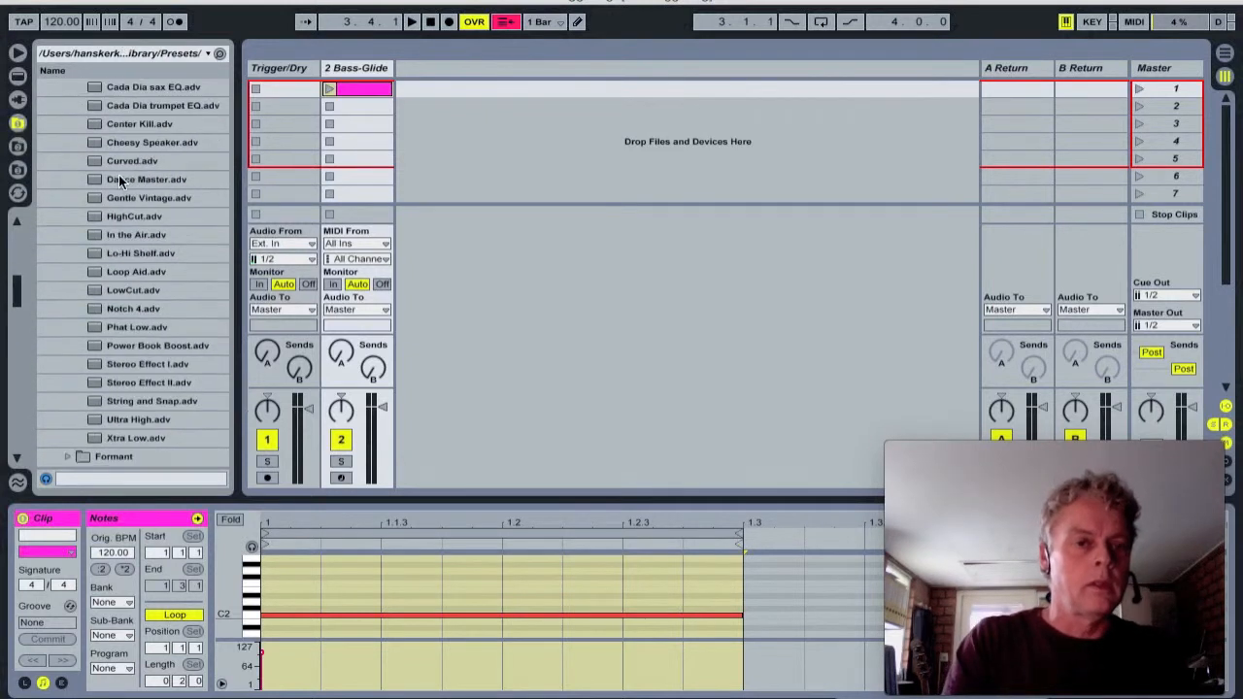
pyautogui.scroll(-3)
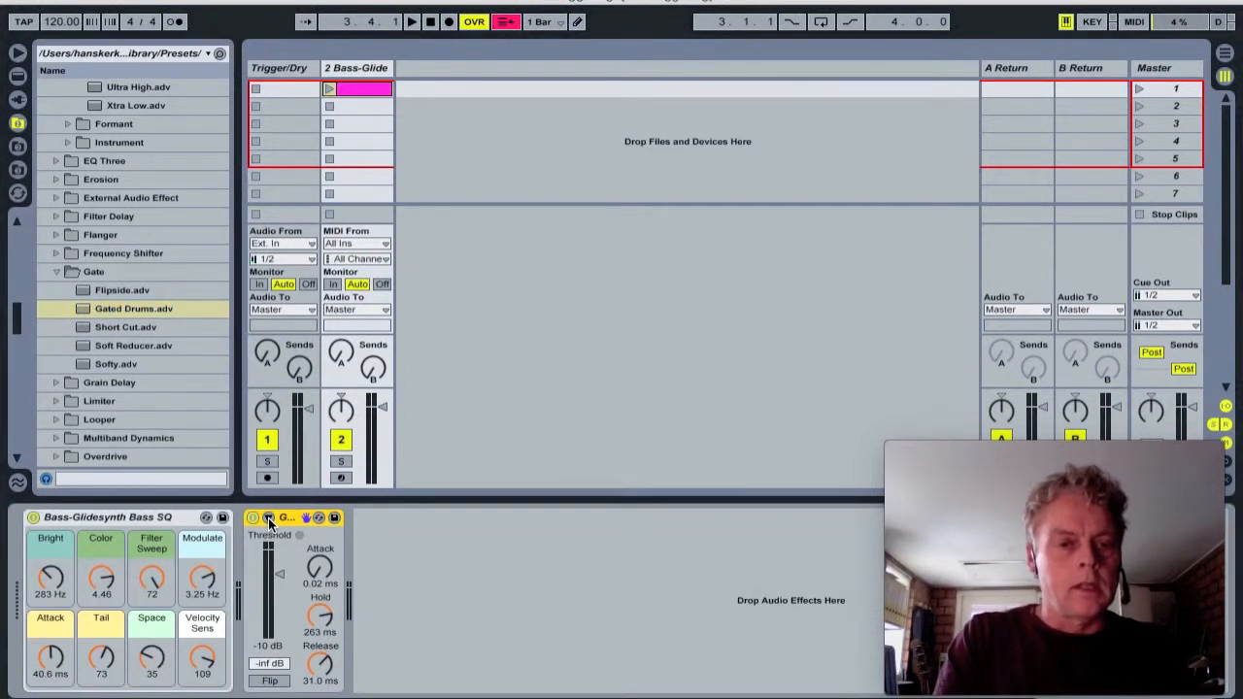
# Step: Enable the gate's sidechain with Audio From set to Trigger/Dry
pyautogui.click(269, 524)
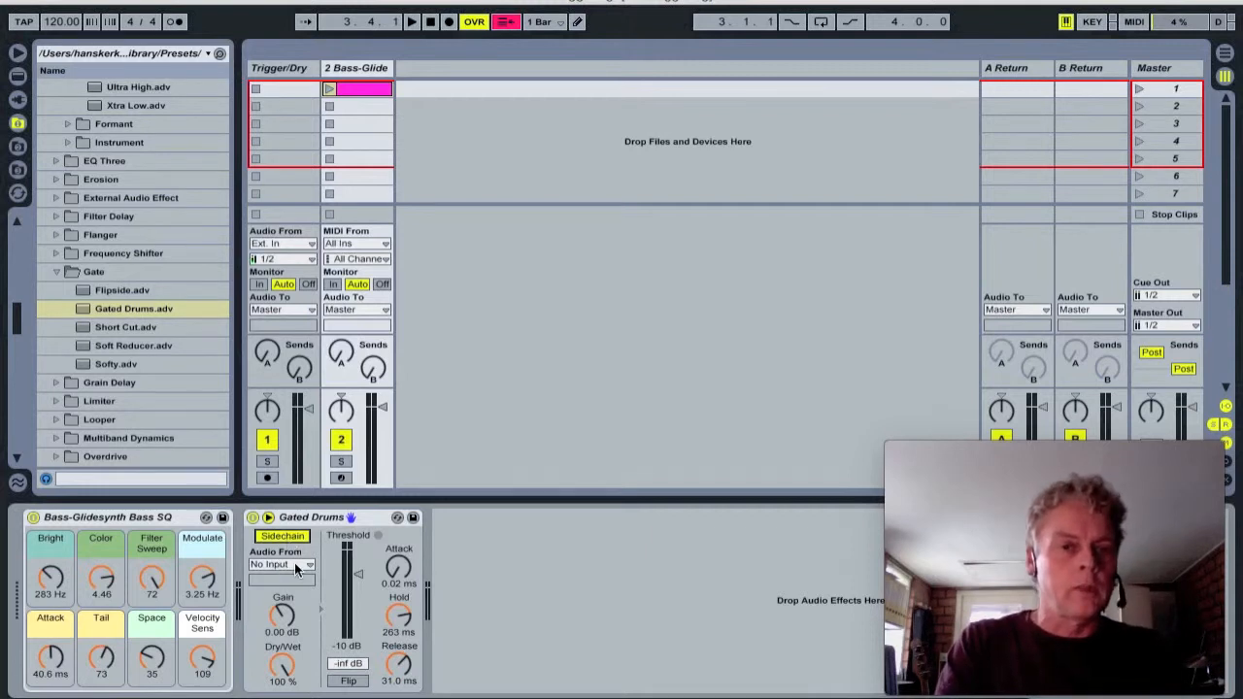
pyautogui.click(282, 564)
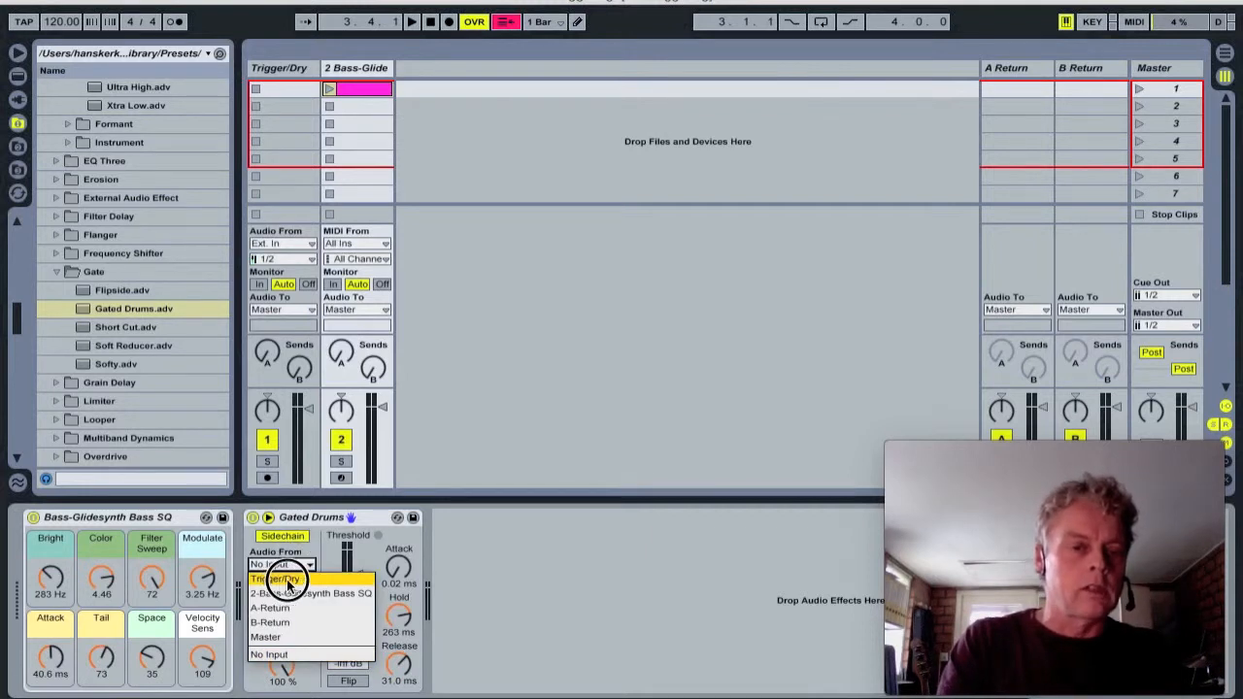
pyautogui.click(277, 577)
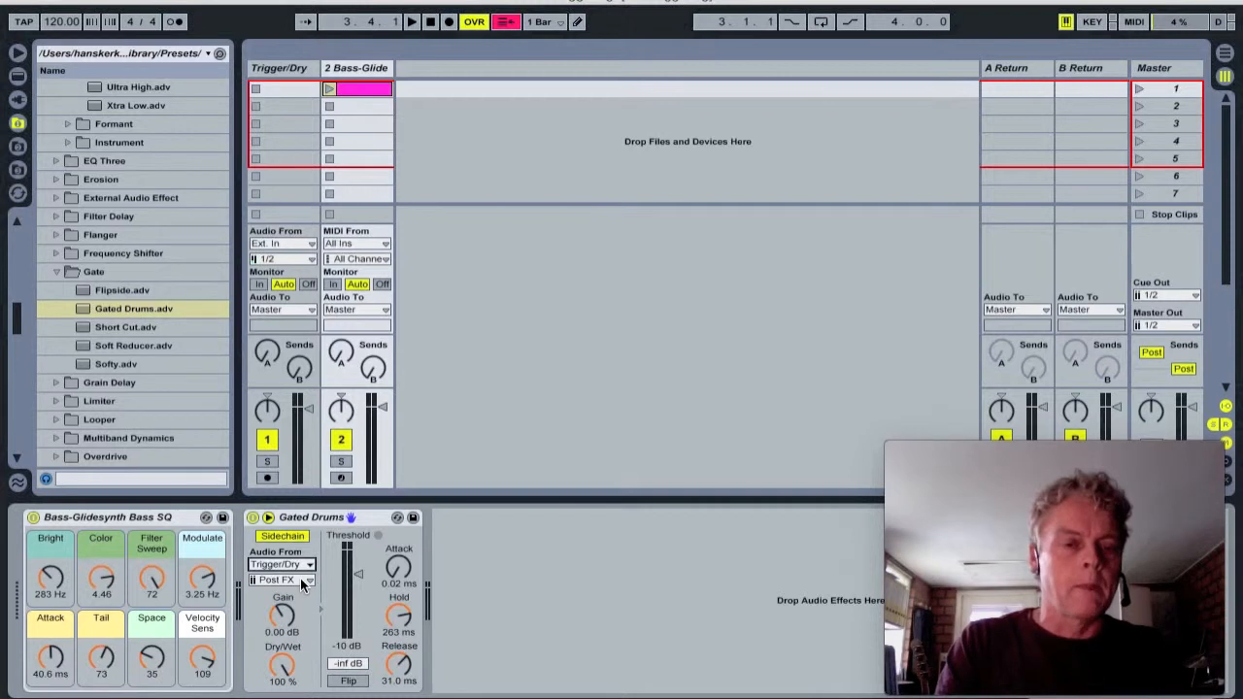
# Step: Drag the Gated Drums threshold down to -31 dB
pyautogui.moveTo(358, 573); pyautogui.dragTo(357, 612)
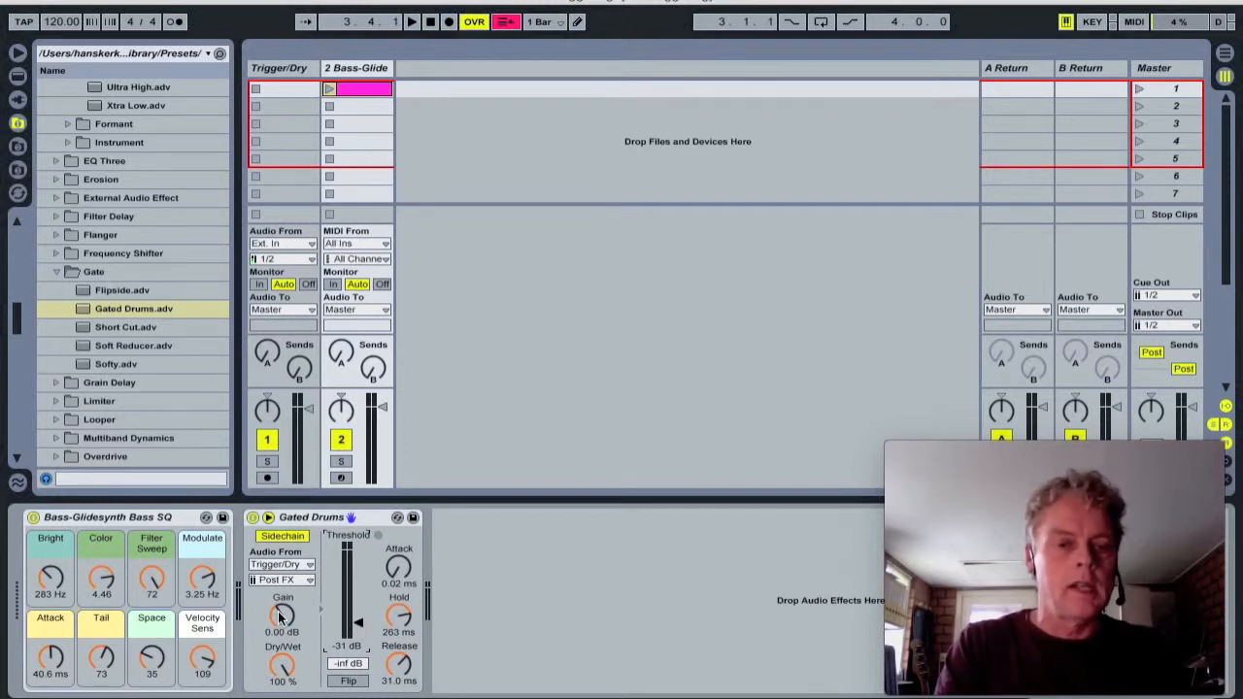
pyautogui.moveTo(407, 577)
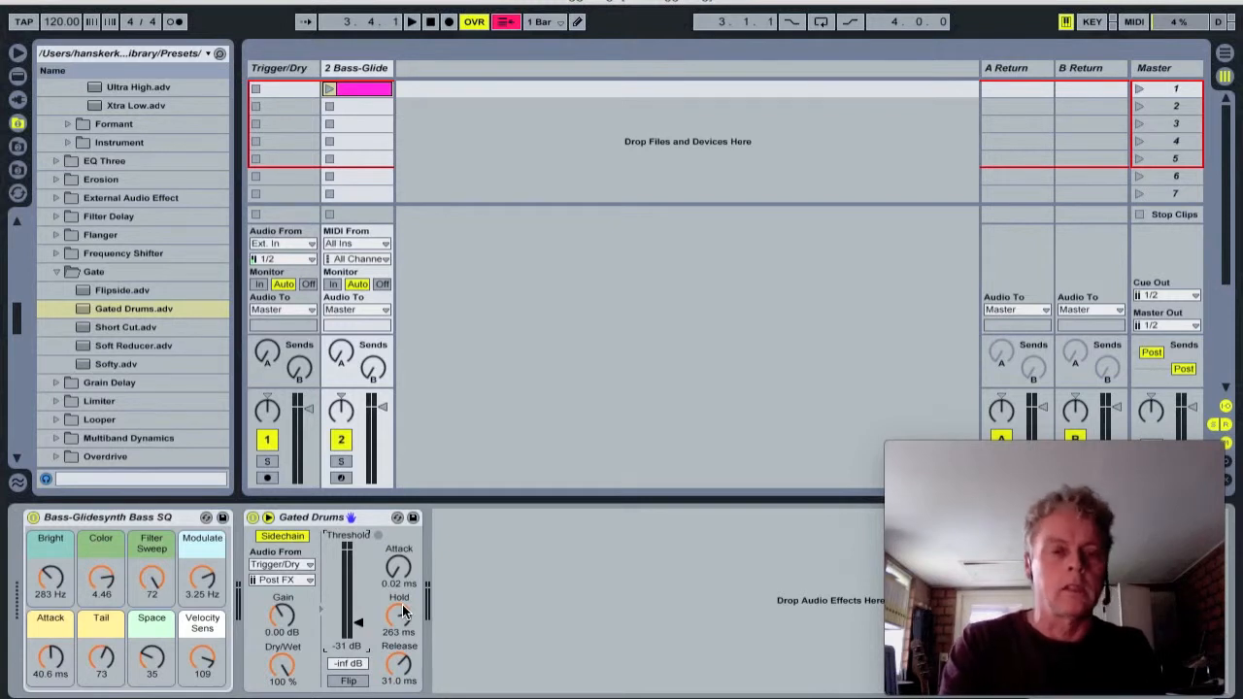
pyautogui.moveTo(399, 665)
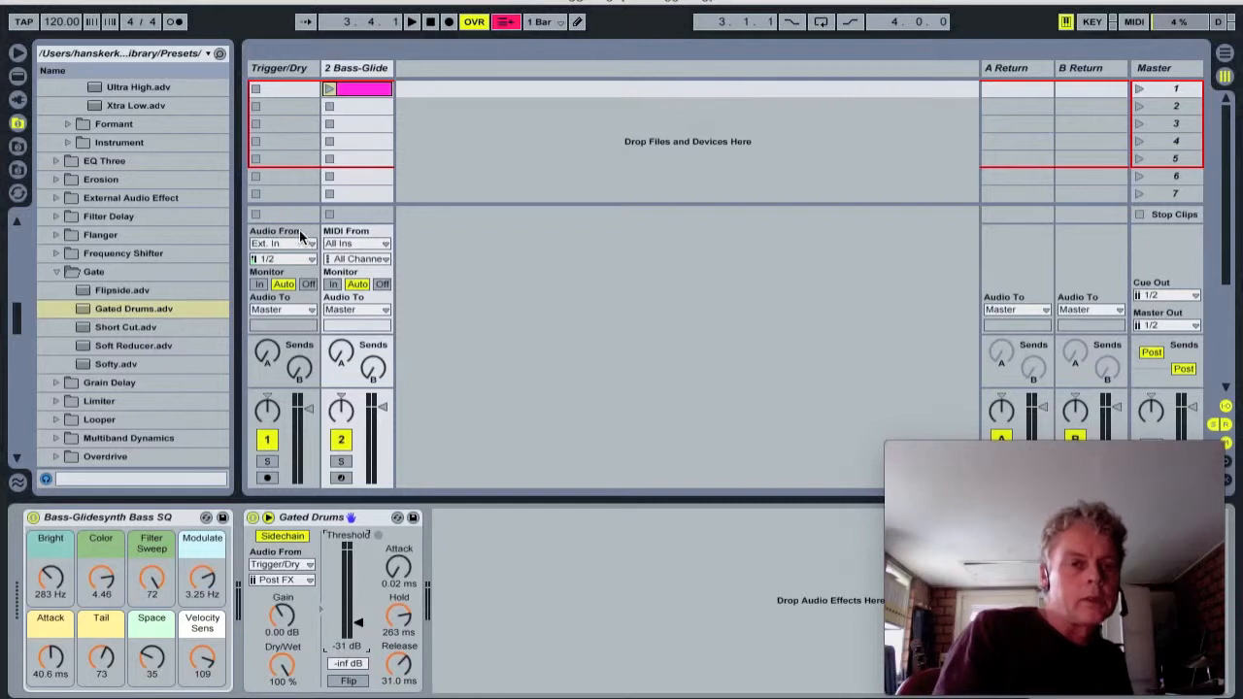
# Step: Set Trigger/Dry's input channel to 2 and its monitoring to In
pyautogui.click(282, 258)
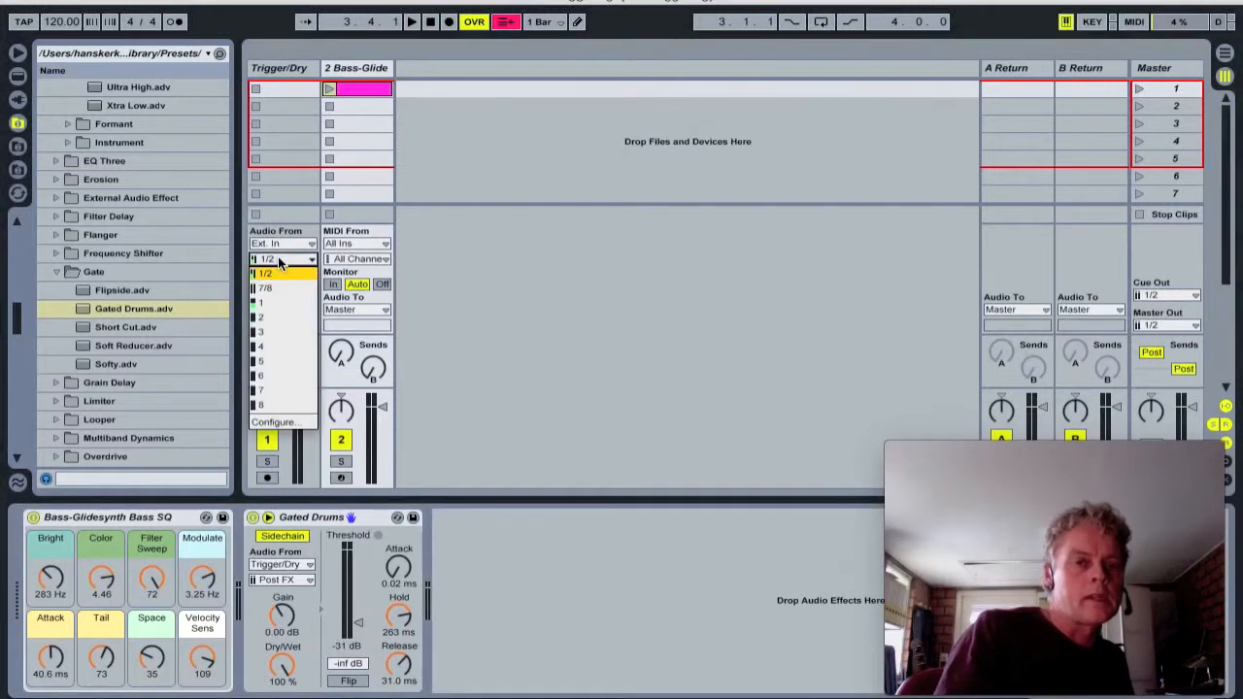
pyautogui.click(260, 317)
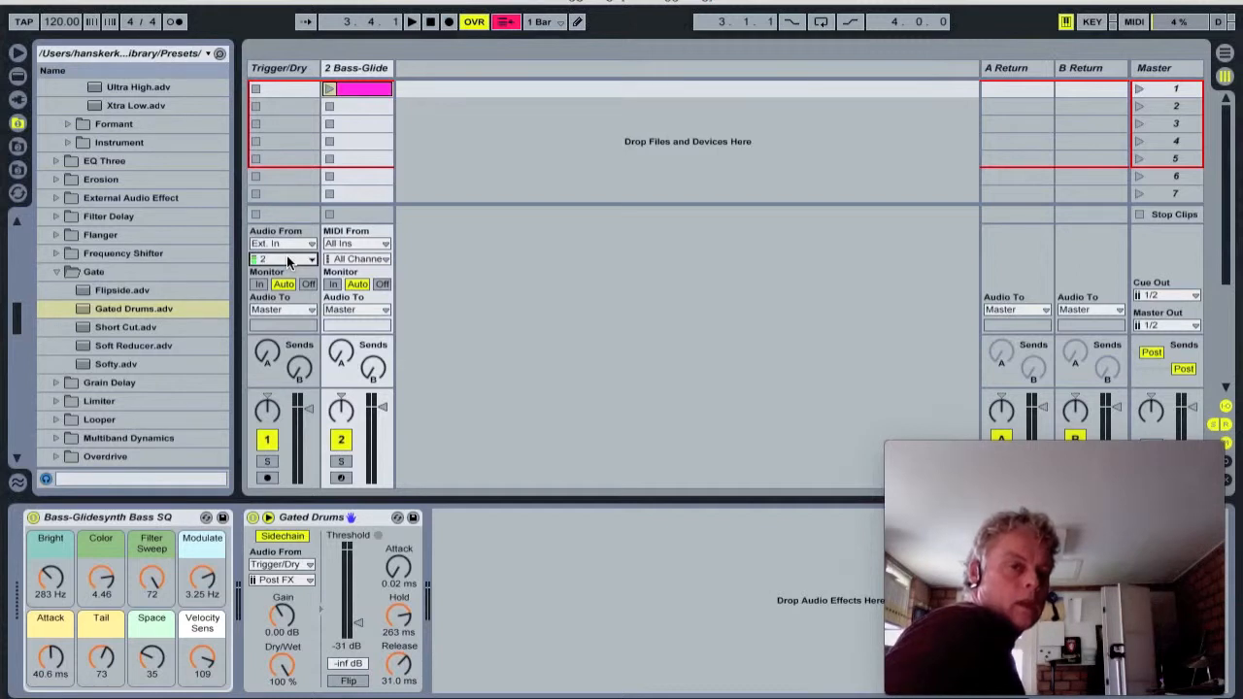
pyautogui.click(259, 283)
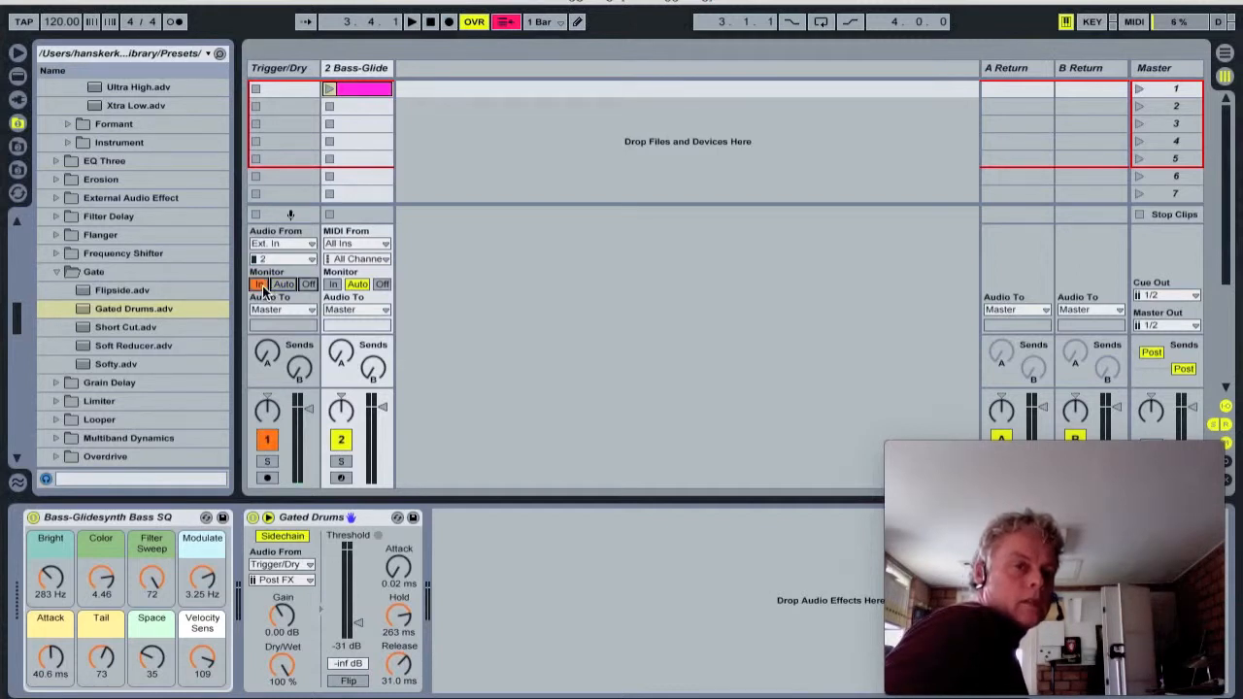